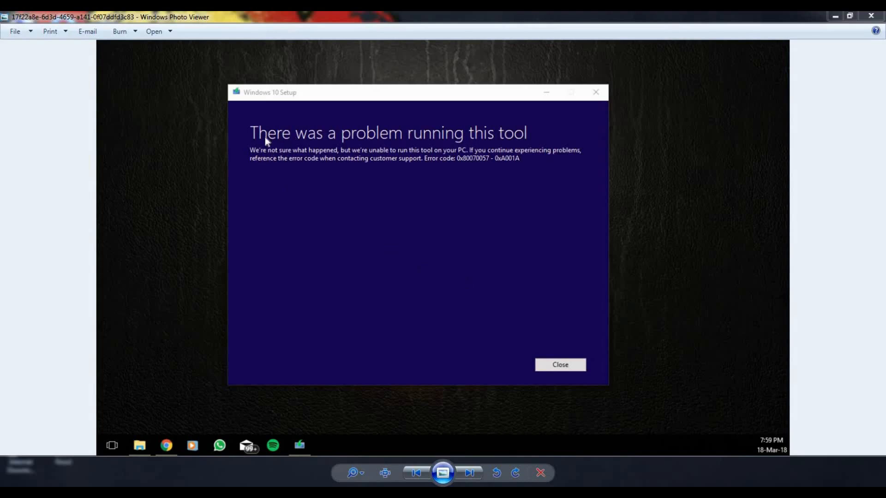
{"action": "mouse_move", "coordinate": [505, 140]}
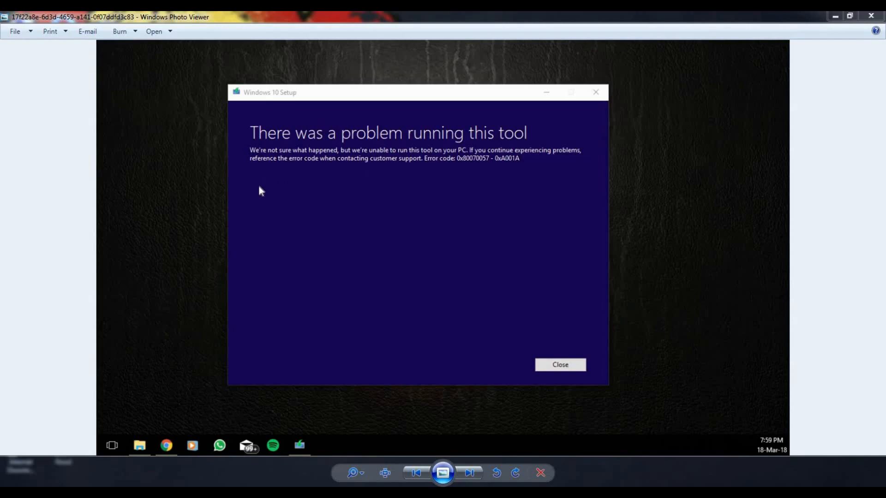
{"action": "mouse_move", "coordinate": [302, 185]}
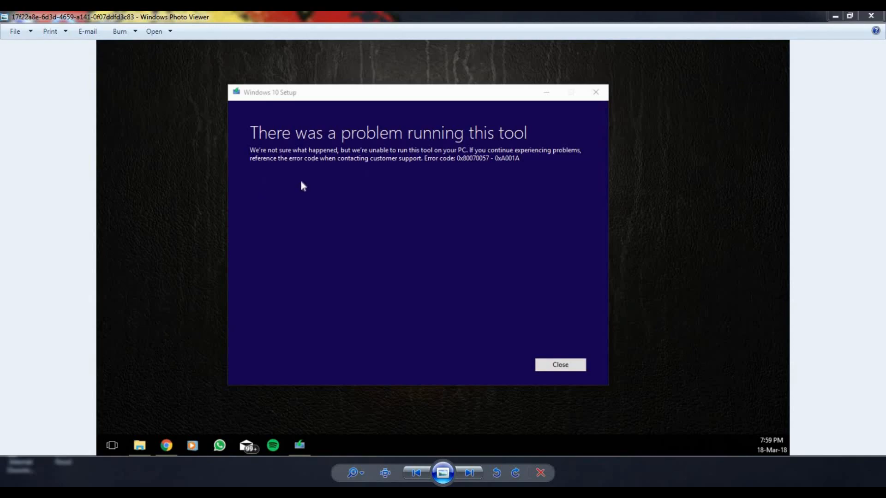
{"action": "mouse_move", "coordinate": [437, 160]}
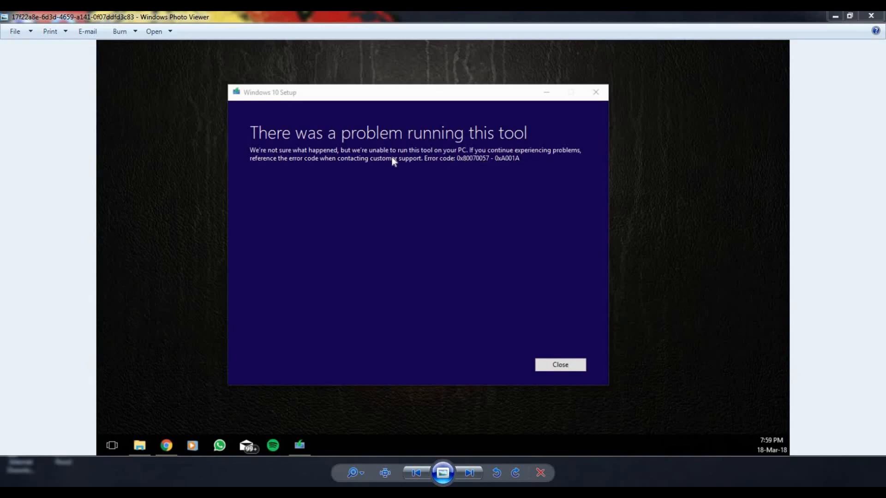
{"action": "mouse_move", "coordinate": [261, 191]}
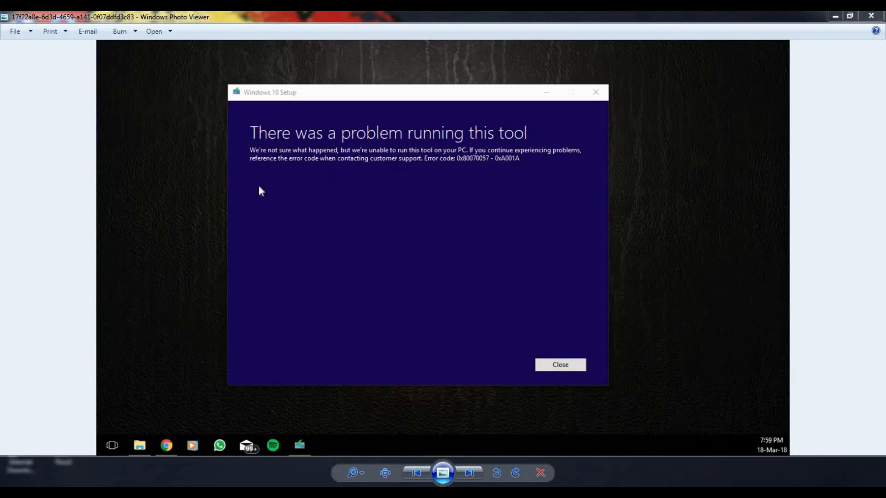
{"action": "mouse_move", "coordinate": [340, 178]}
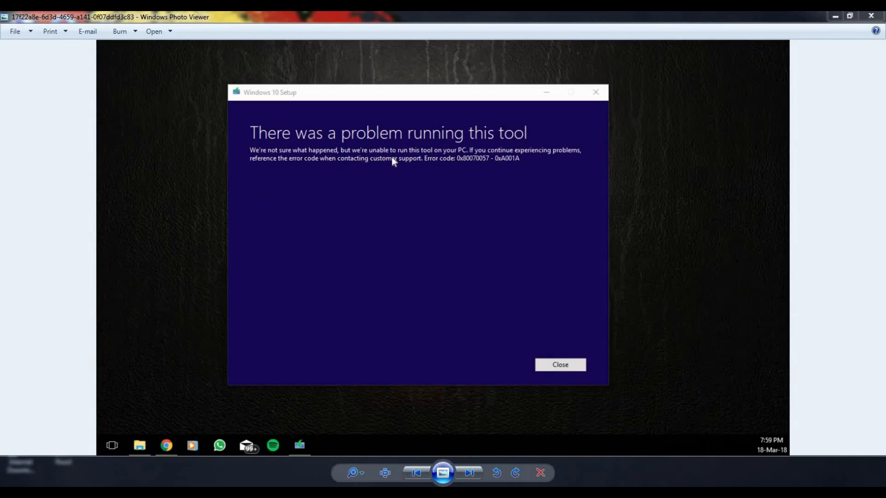
Browse from Computer to C:\Windows\SoftwareDistribution in a maximized Explorer window.
{"action": "left_click", "coordinate": [559, 365]}
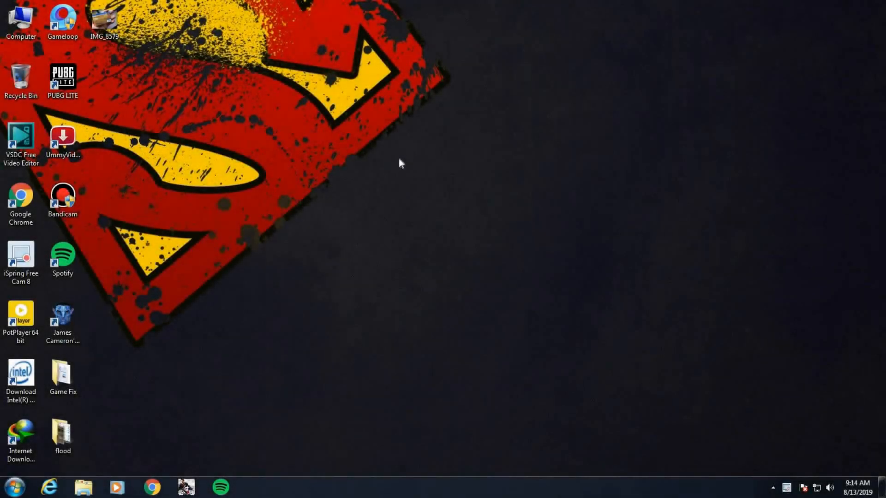
{"action": "left_click", "coordinate": [20, 21]}
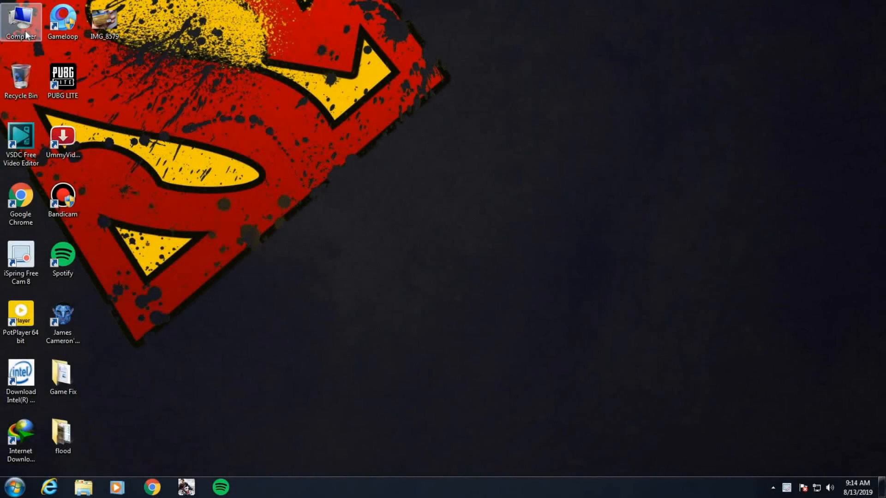
{"action": "double_click", "coordinate": [20, 21]}
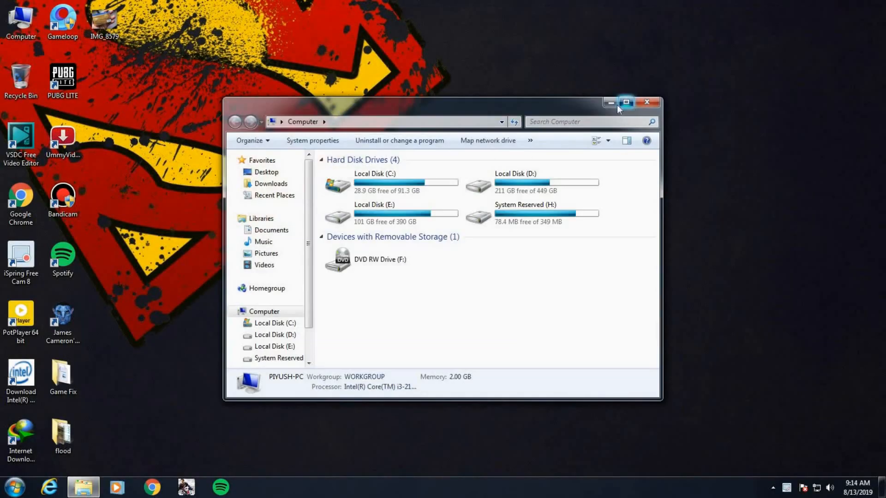
{"action": "left_click", "coordinate": [626, 102]}
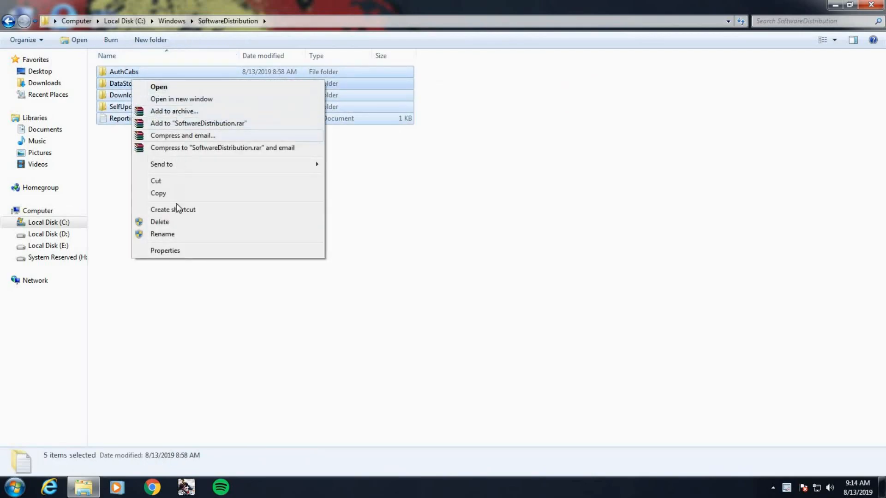
Delete the SoftwareDistribution subfolders to the Recycle Bin, retrying the in-use ReportingEvents item.
{"action": "left_click", "coordinate": [159, 221]}
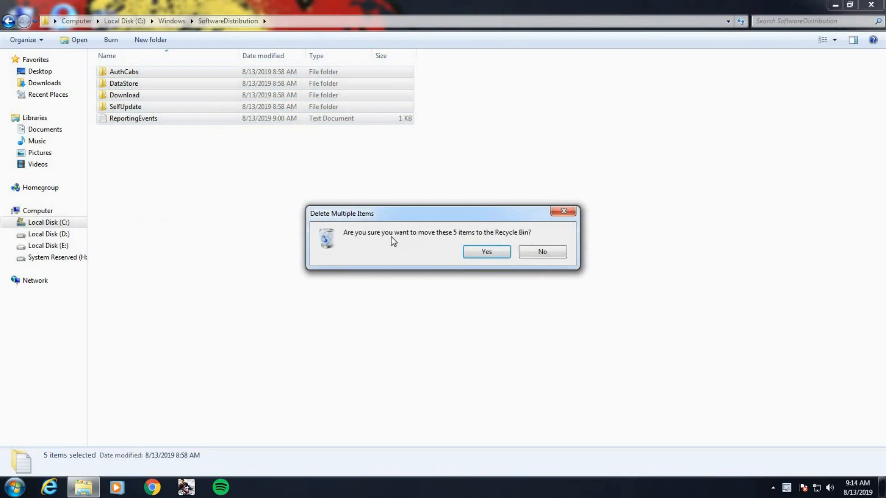
{"action": "left_click", "coordinate": [486, 252]}
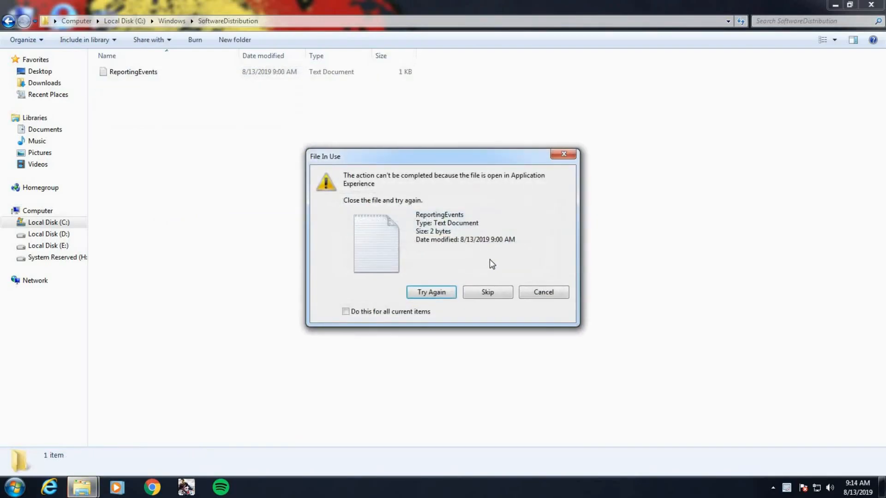
{"action": "left_click", "coordinate": [430, 292]}
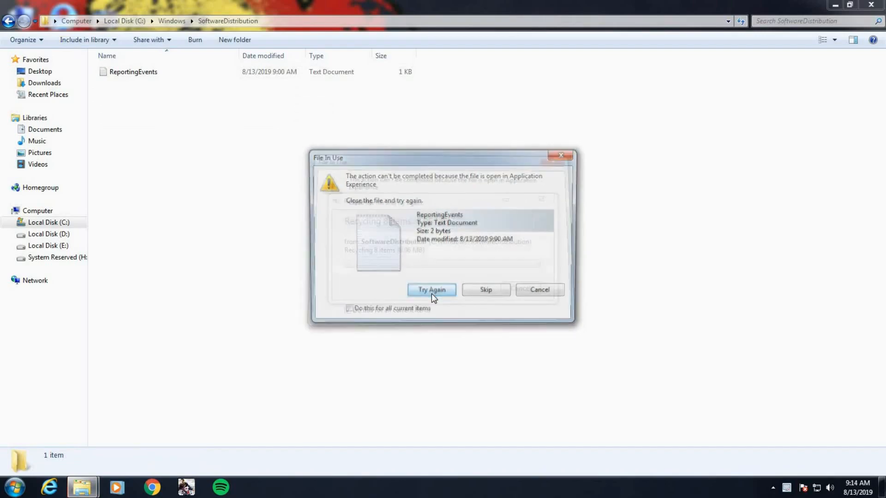
{"action": "left_click", "coordinate": [431, 289]}
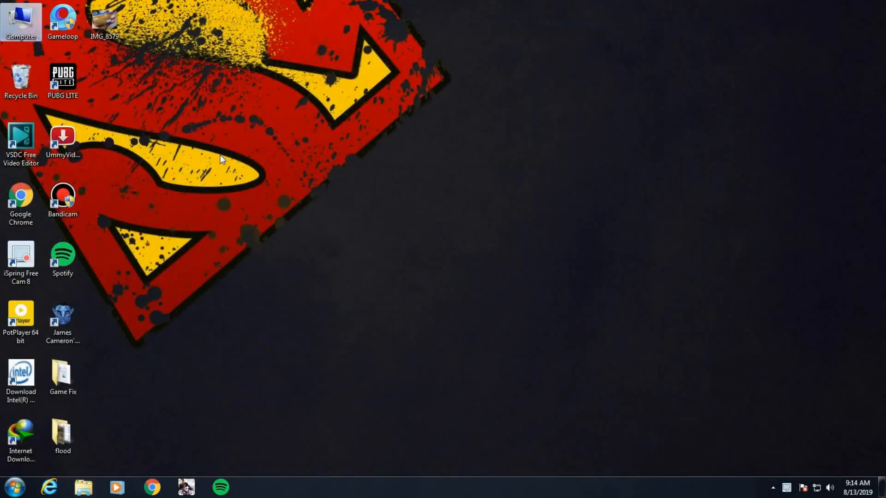
Launch the Services console by searching 'services' from the Start menu.
{"action": "left_click", "coordinate": [21, 21]}
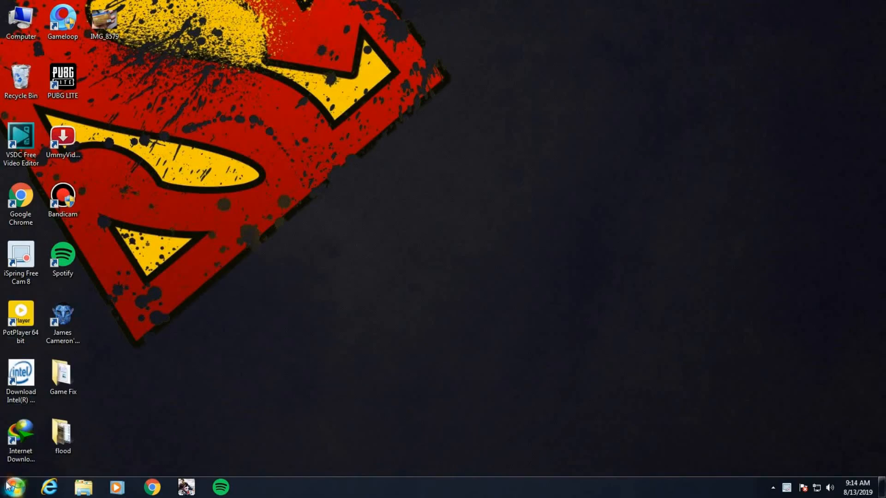
{"action": "left_click", "coordinate": [10, 486]}
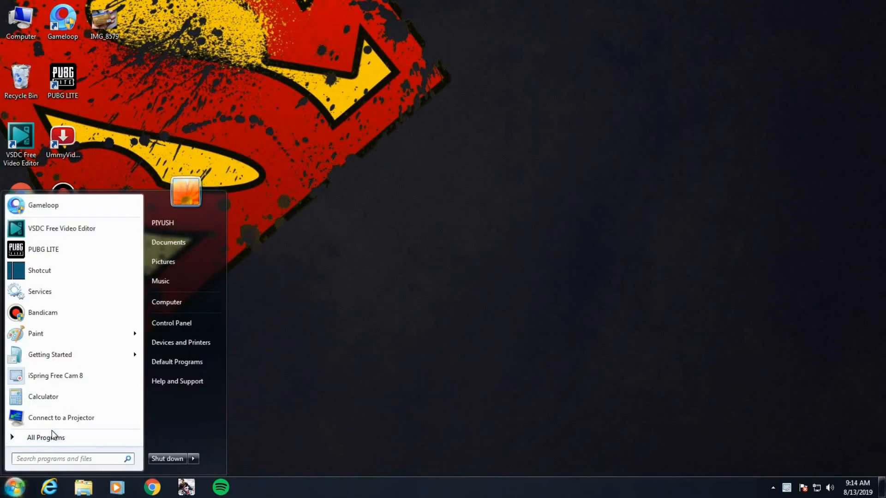
{"action": "type", "text": "servic"}
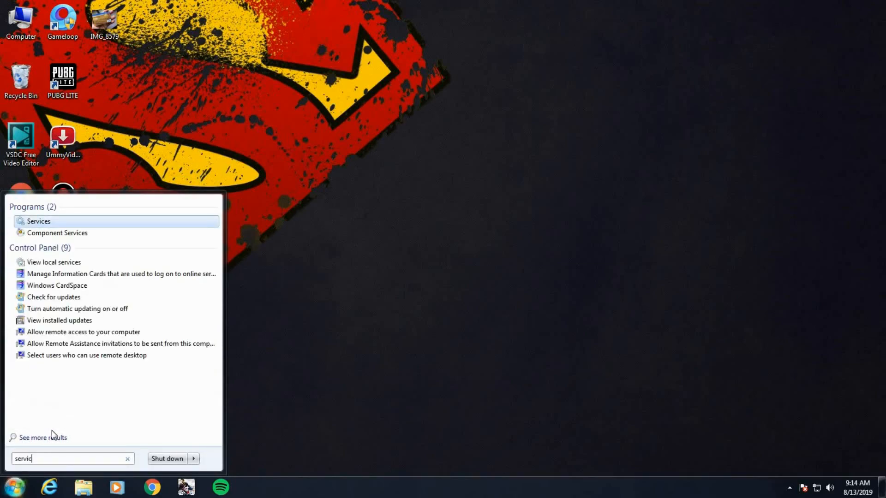
{"action": "type", "text": "e"}
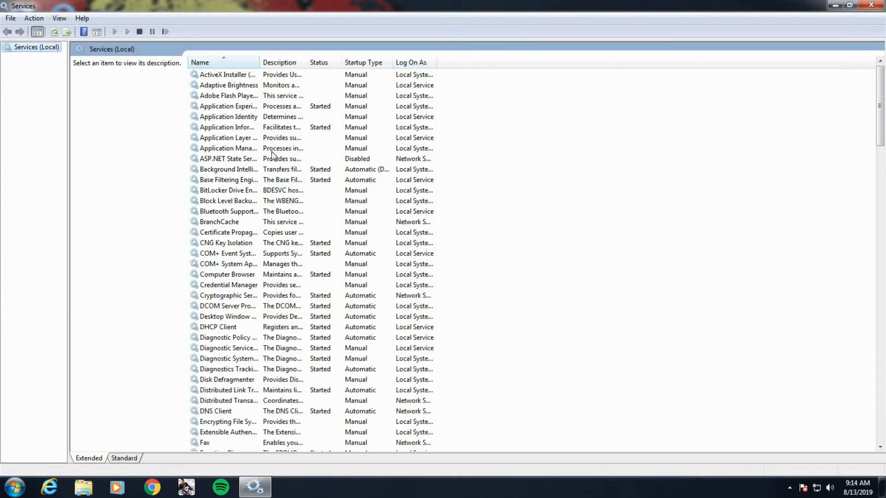
{"action": "mouse_move", "coordinate": [229, 211]}
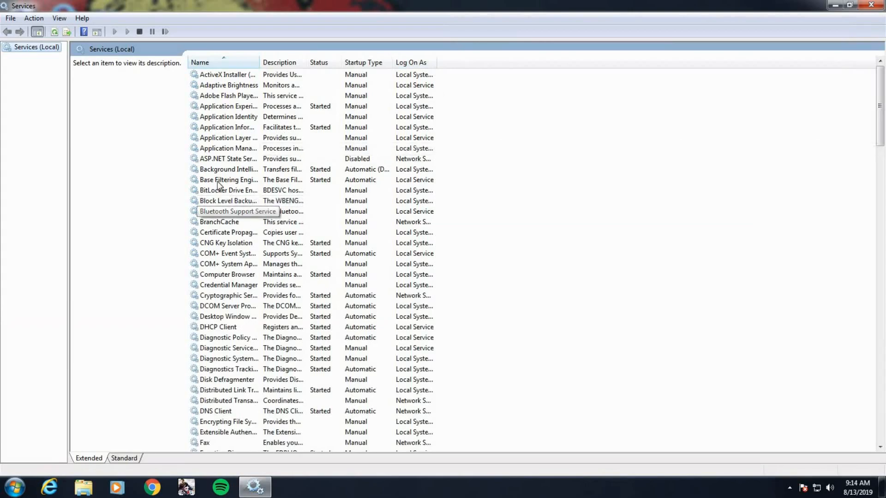
{"action": "mouse_move", "coordinate": [229, 170]}
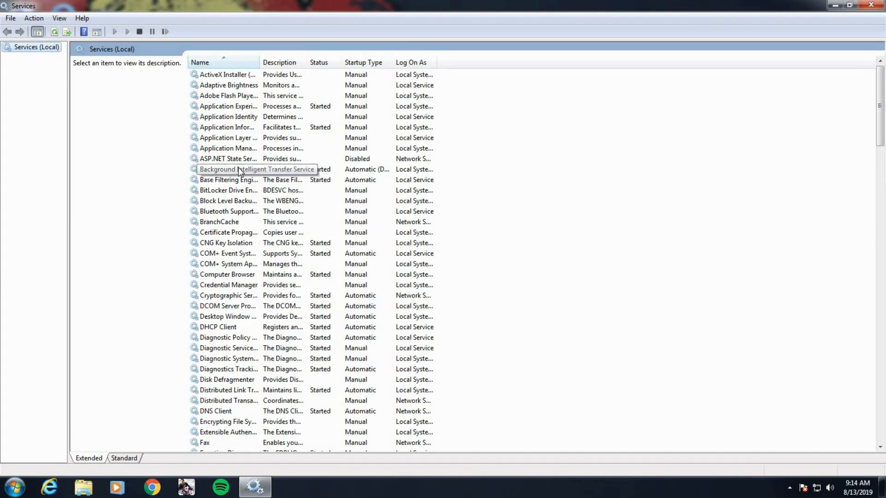
Set Background Intelligent Transfer Service startup type to Automatic.
{"action": "double_click", "coordinate": [257, 169]}
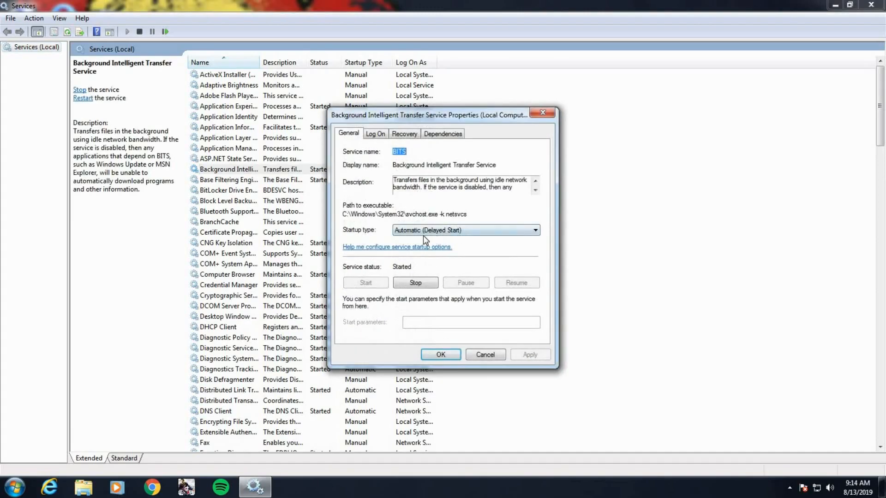
{"action": "left_click", "coordinate": [534, 229]}
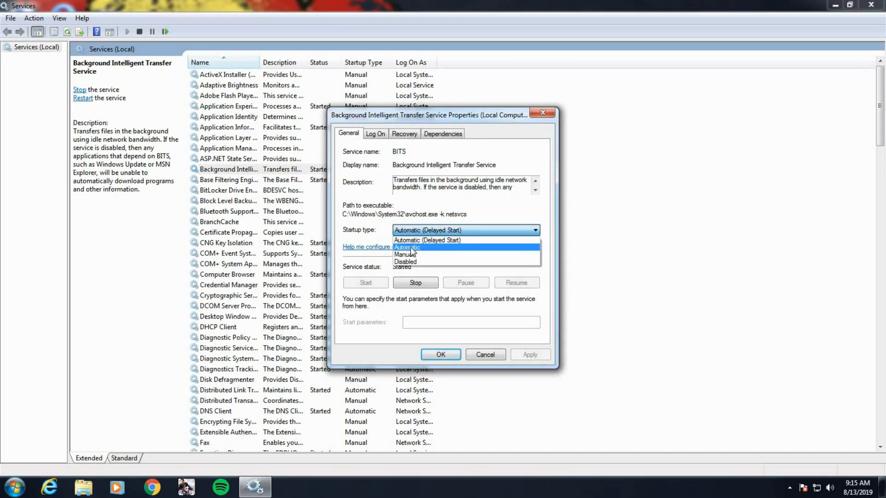
{"action": "left_click", "coordinate": [407, 247]}
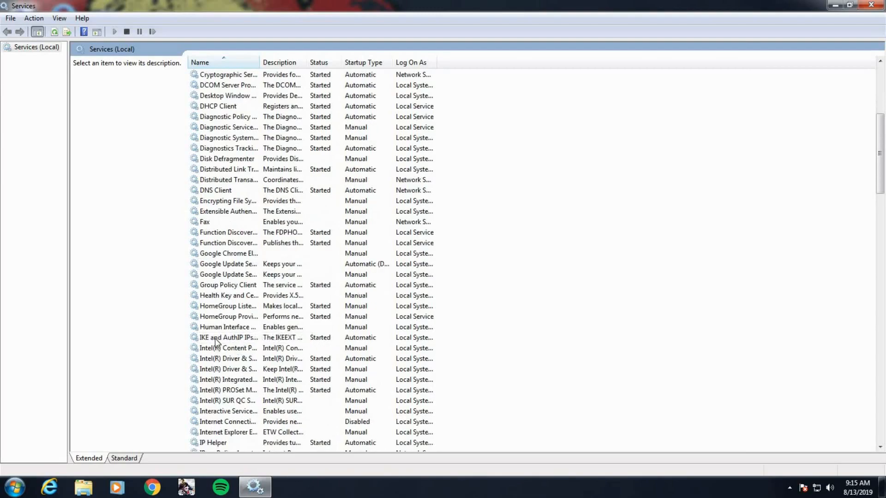
{"action": "double_click", "coordinate": [229, 337]}
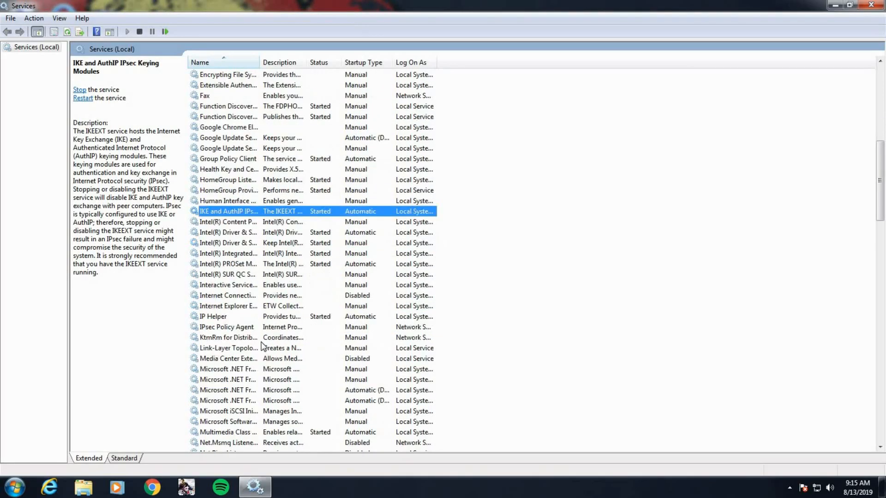
{"action": "scroll", "scroll_direction": "down", "scroll_amount": 3}
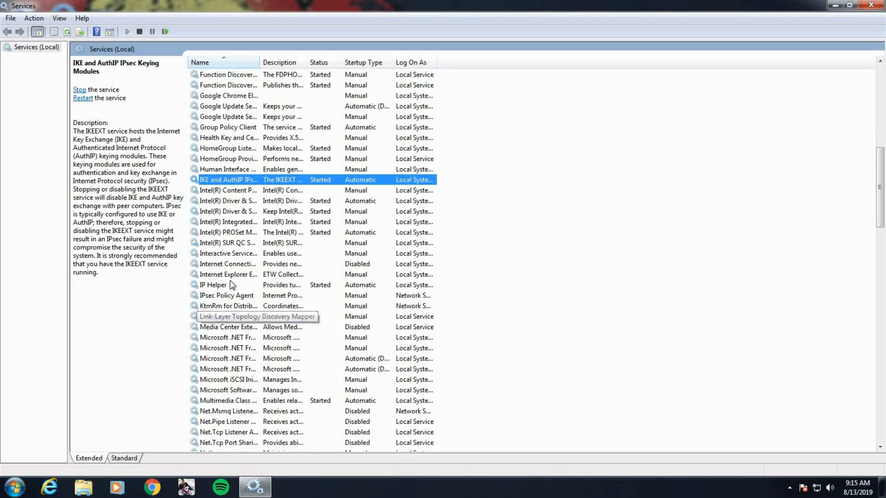
{"action": "scroll", "scroll_direction": "down", "scroll_amount": 3}
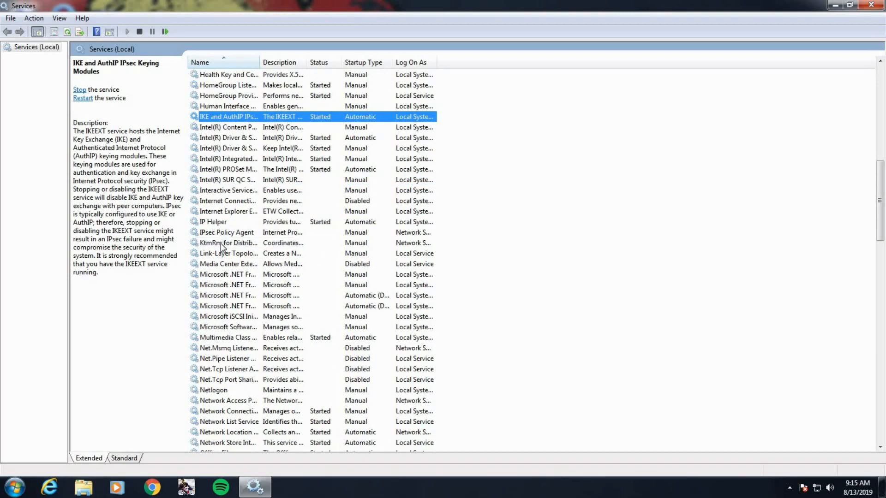
{"action": "scroll", "scroll_direction": "down", "scroll_amount": 3}
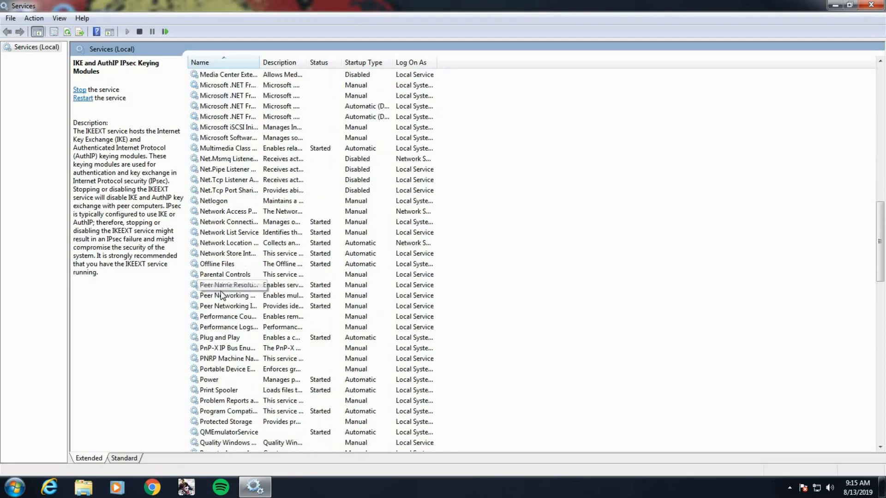
{"action": "scroll", "scroll_direction": "down", "scroll_amount": 3}
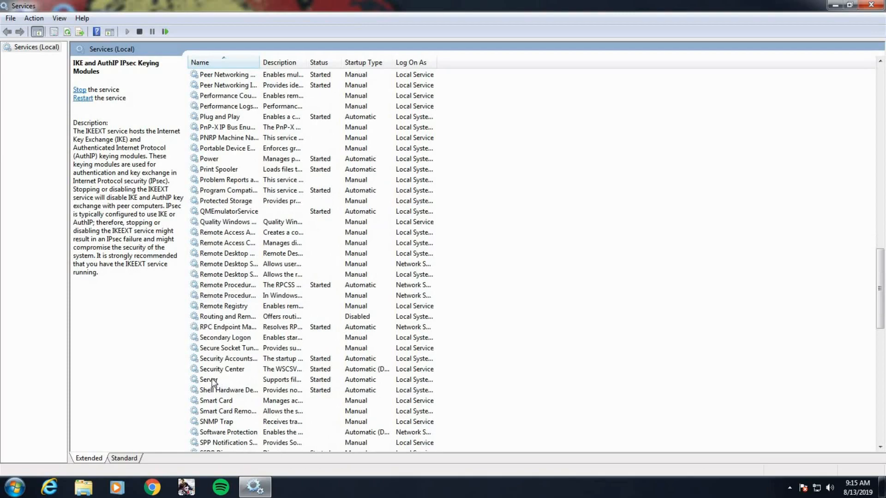
{"action": "left_click", "coordinate": [209, 380]}
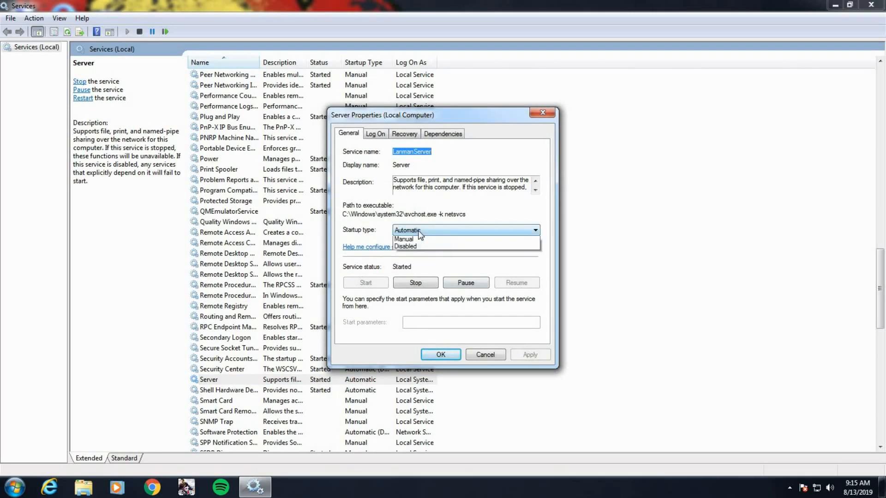
{"action": "left_click", "coordinate": [405, 230]}
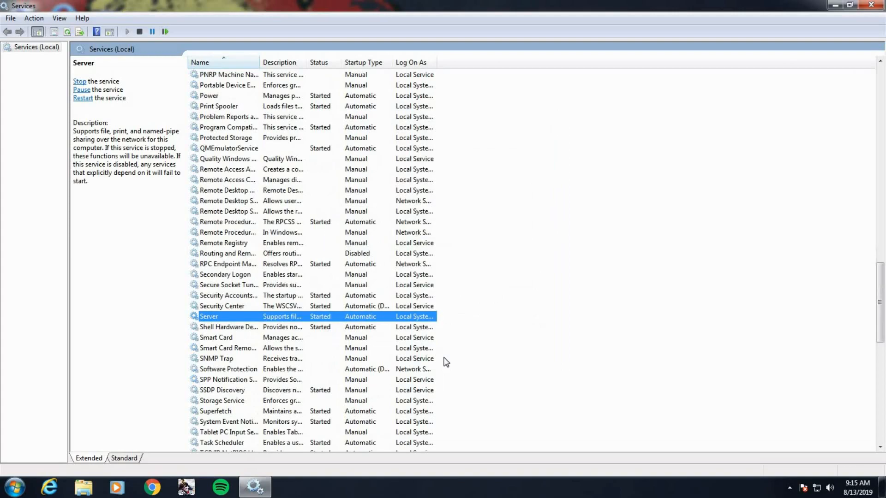
Check Workstation's properties and leave its startup type at Automatic.
{"action": "scroll", "scroll_direction": "down", "scroll_amount": 3}
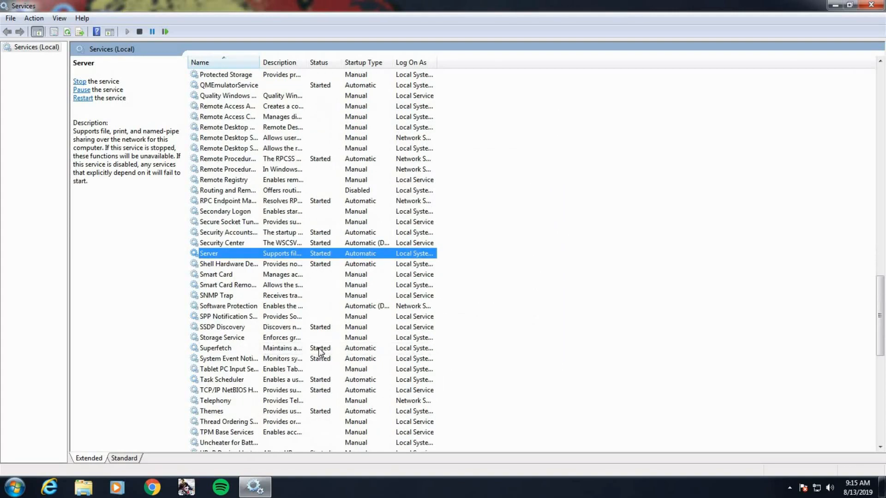
{"action": "scroll", "scroll_direction": "down", "scroll_amount": 3}
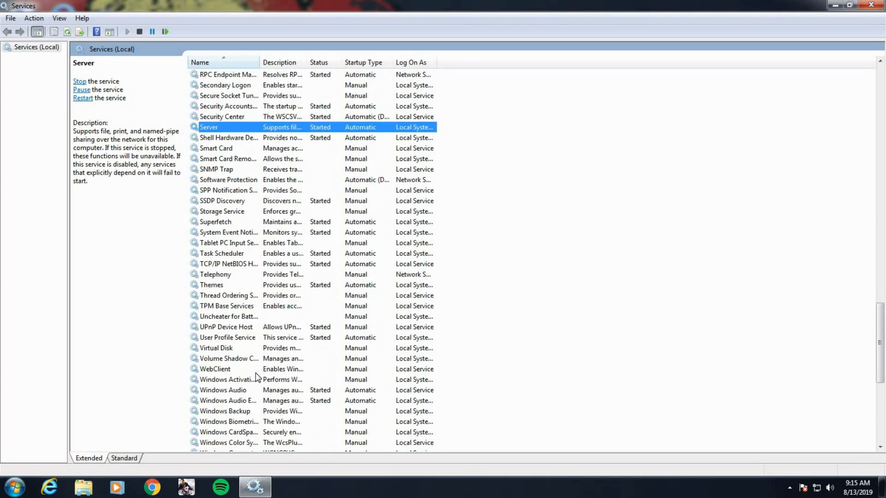
{"action": "scroll", "scroll_direction": "down", "scroll_amount": 3}
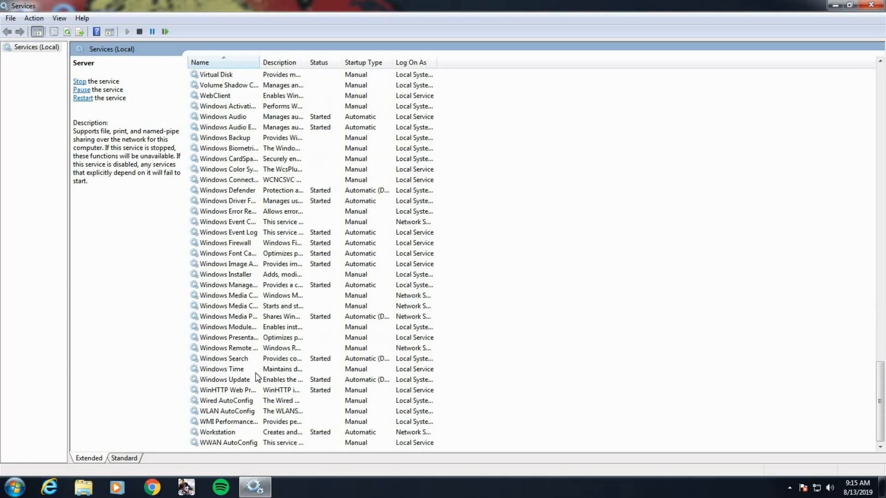
{"action": "mouse_move", "coordinate": [225, 435]}
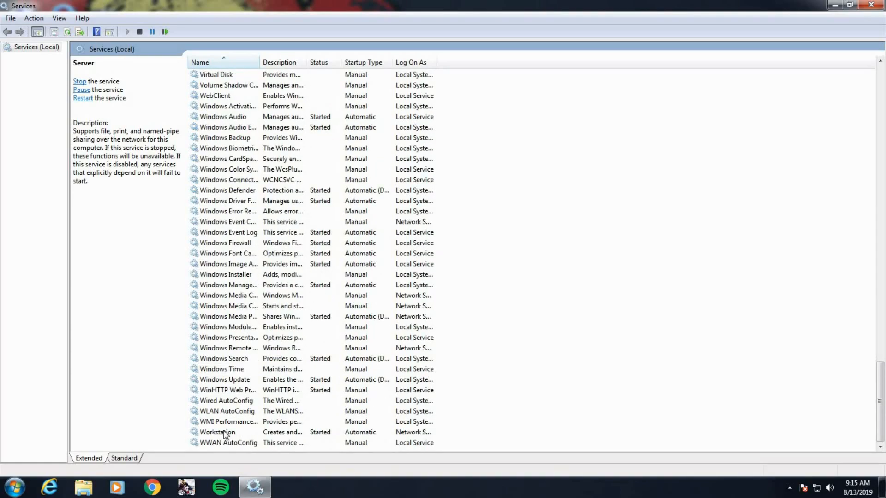
{"action": "double_click", "coordinate": [217, 432]}
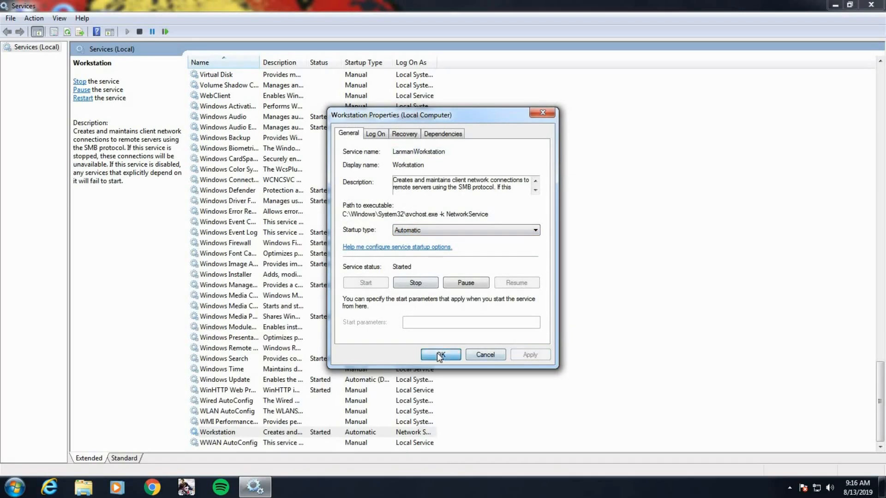
{"action": "left_click", "coordinate": [440, 355]}
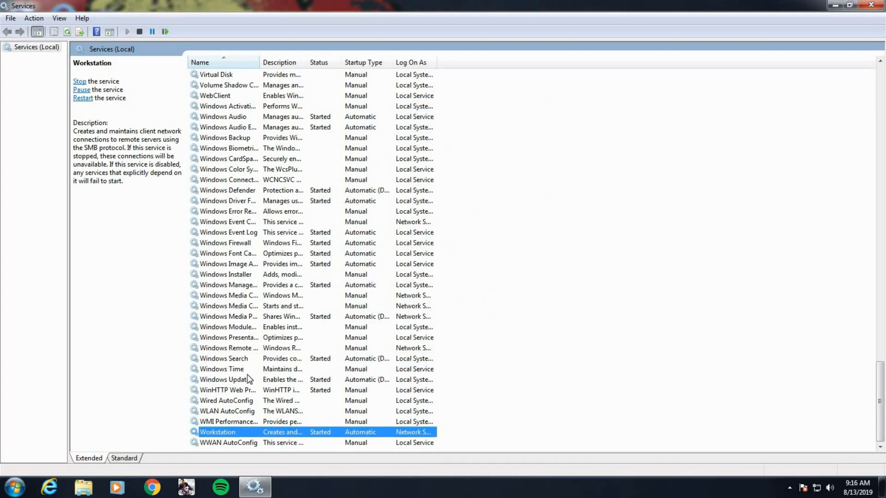
Change Windows Update from Automatic (Delayed Start) to Automatic and apply it.
{"action": "double_click", "coordinate": [225, 379]}
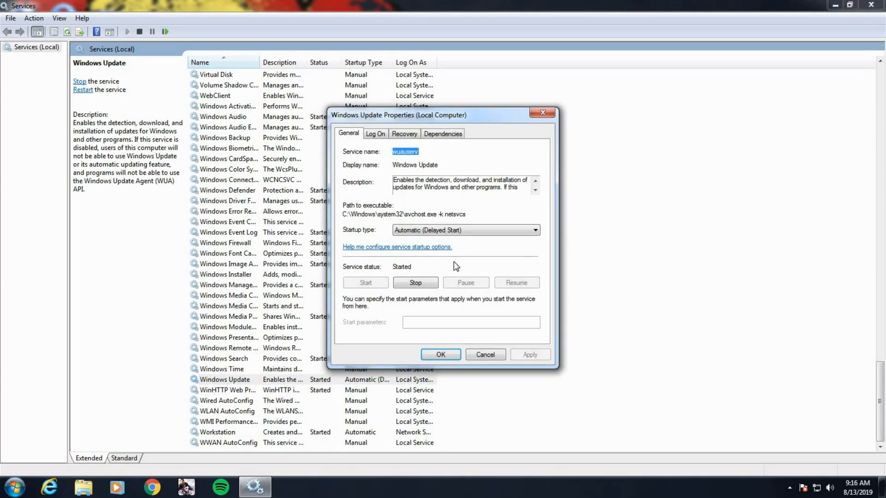
{"action": "left_click", "coordinate": [534, 229]}
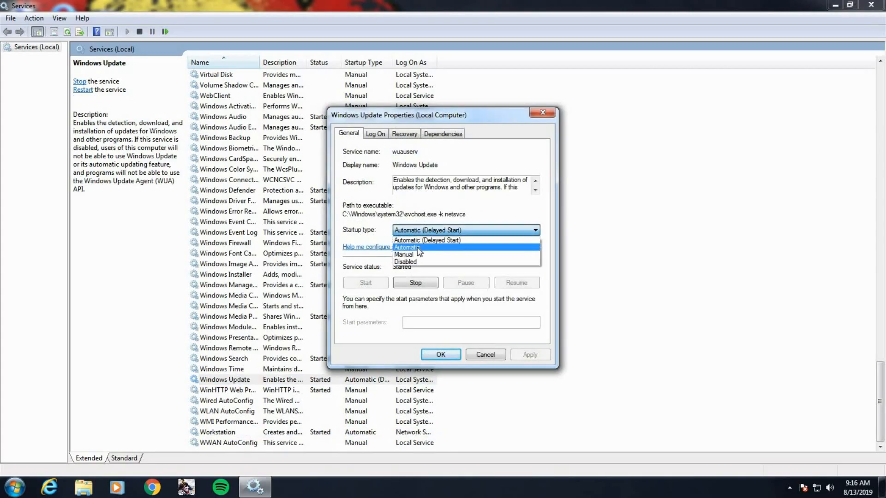
{"action": "left_click", "coordinate": [406, 246]}
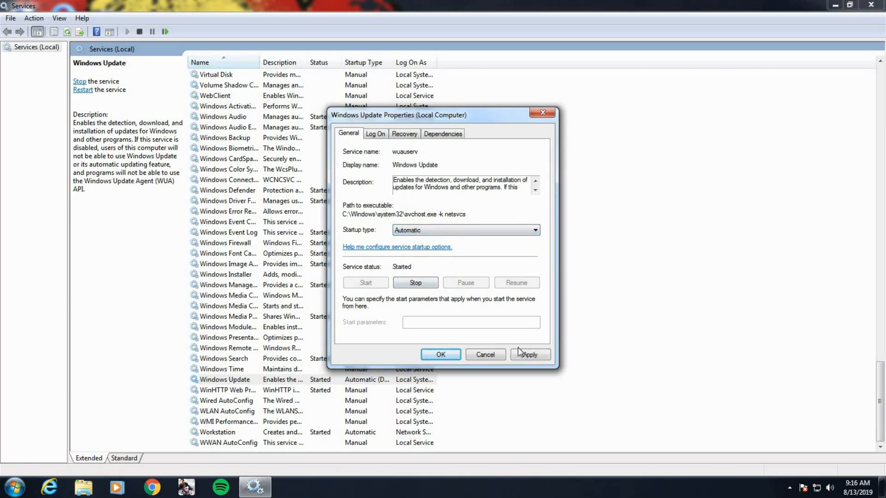
{"action": "left_click", "coordinate": [440, 354]}
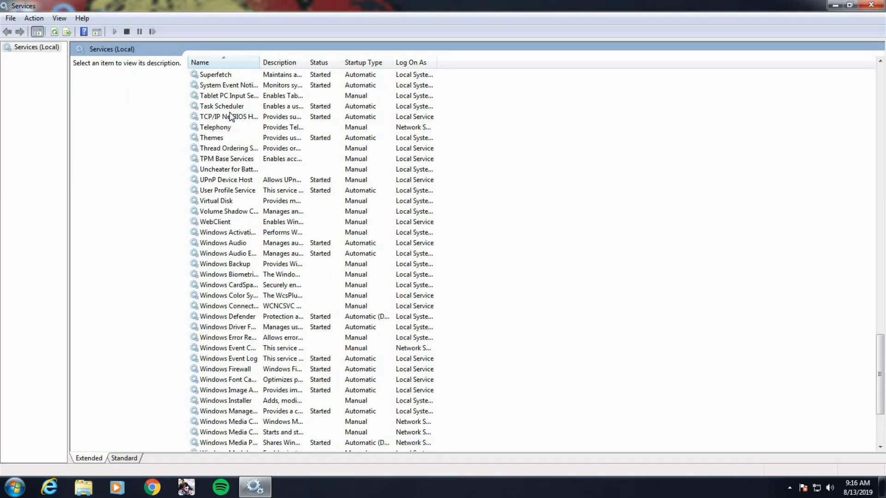
Confirm TCP/IP NetBIOS Helper stays Automatic and close the Services console.
{"action": "left_click", "coordinate": [229, 116]}
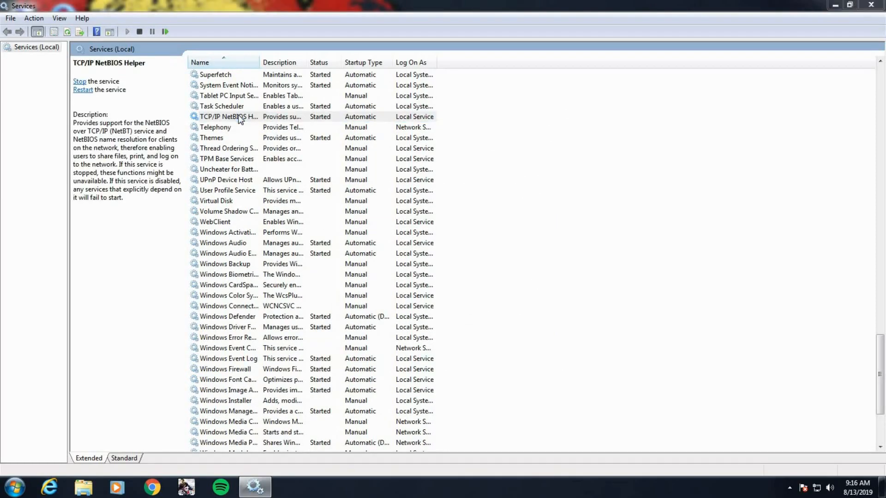
{"action": "left_click", "coordinate": [534, 230]}
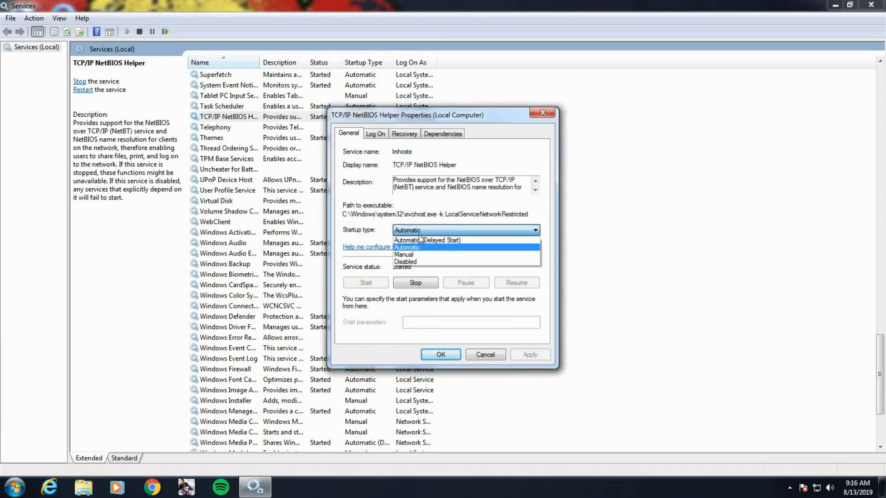
{"action": "left_click", "coordinate": [407, 247]}
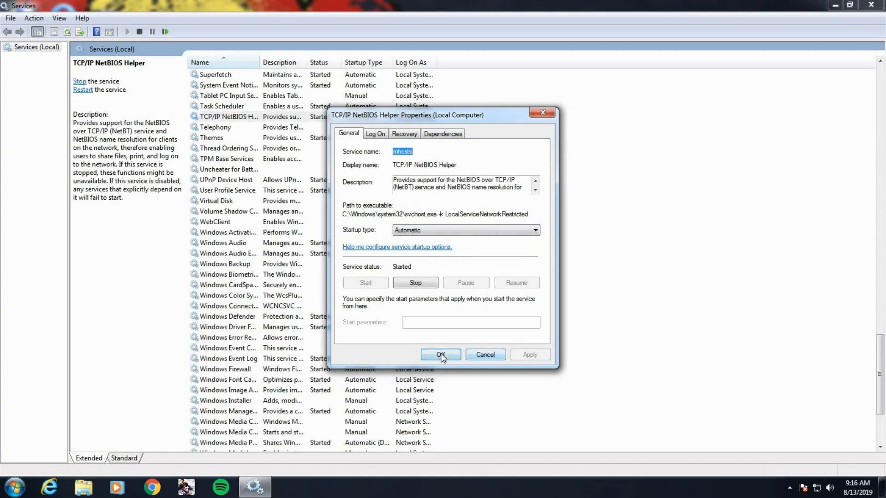
{"action": "left_click", "coordinate": [440, 355]}
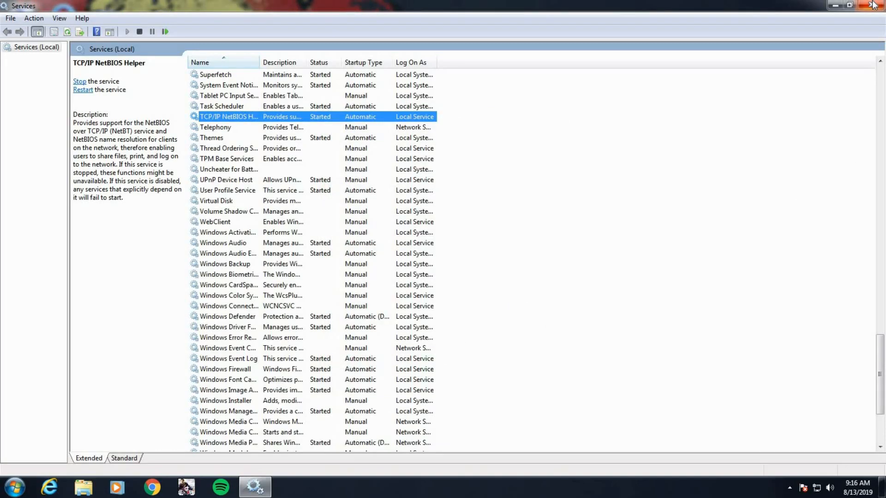
{"action": "left_click", "coordinate": [873, 5]}
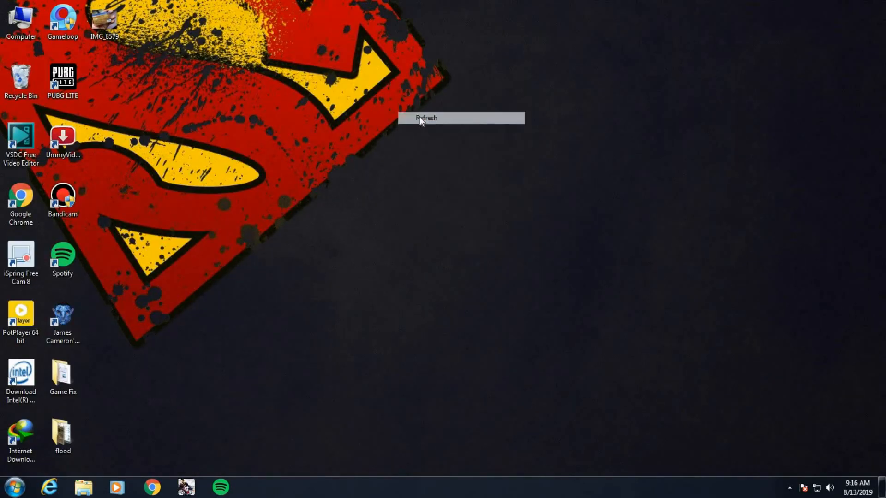
Enable showing hidden files and folders on Local Disk (C:) via Folder Options.
{"action": "double_click", "coordinate": [21, 20]}
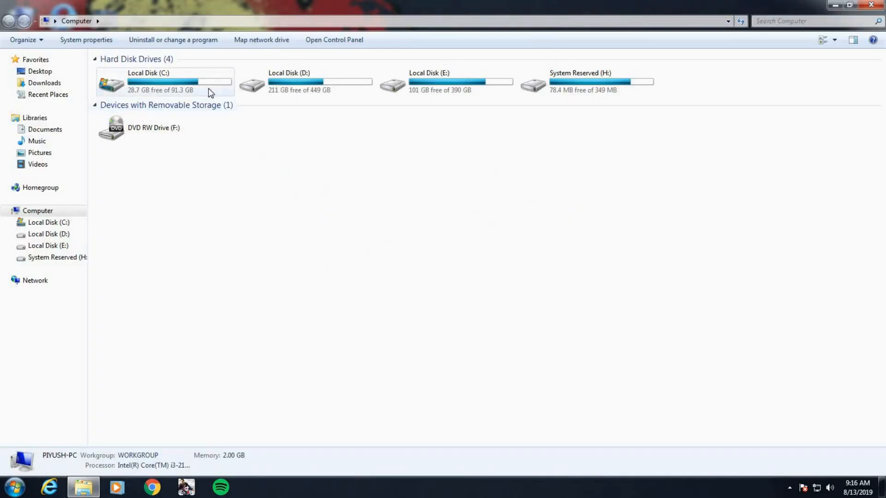
{"action": "double_click", "coordinate": [148, 83]}
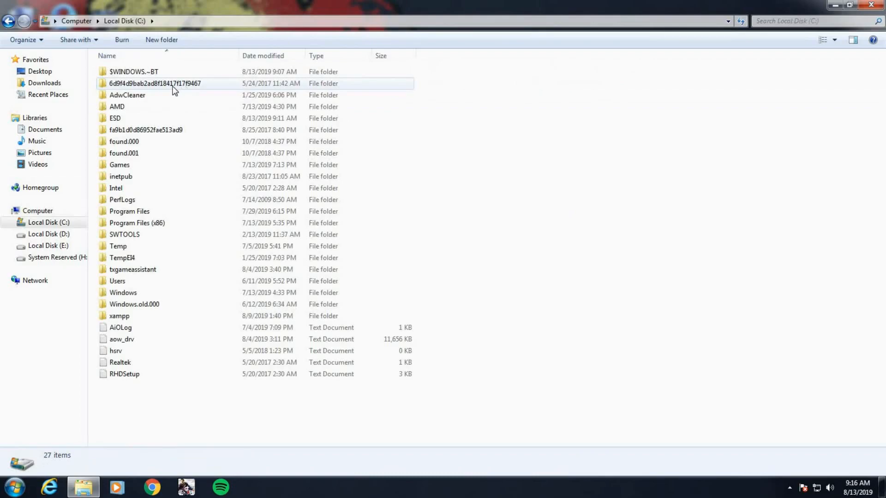
{"action": "left_click", "coordinate": [25, 39]}
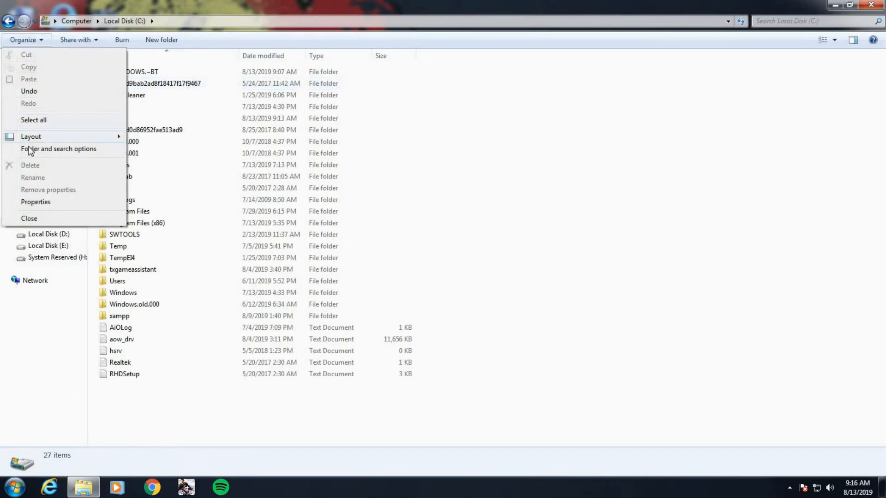
{"action": "left_click", "coordinate": [58, 149]}
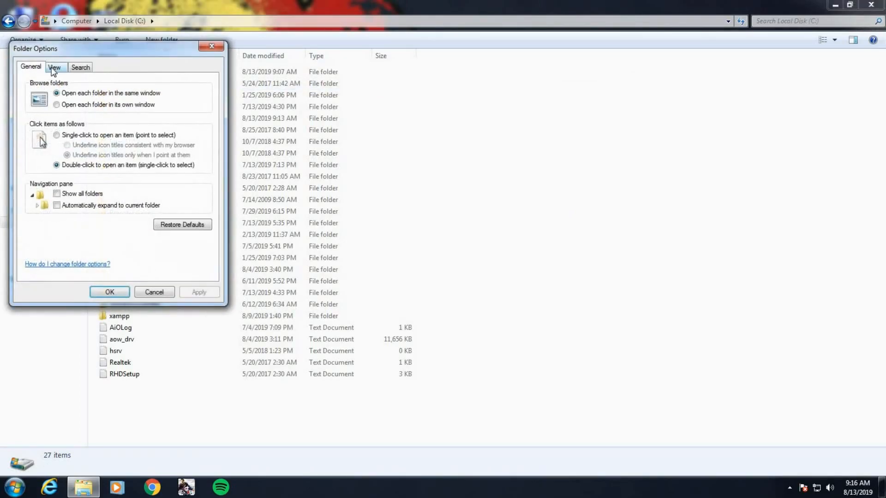
{"action": "left_click", "coordinate": [54, 66]}
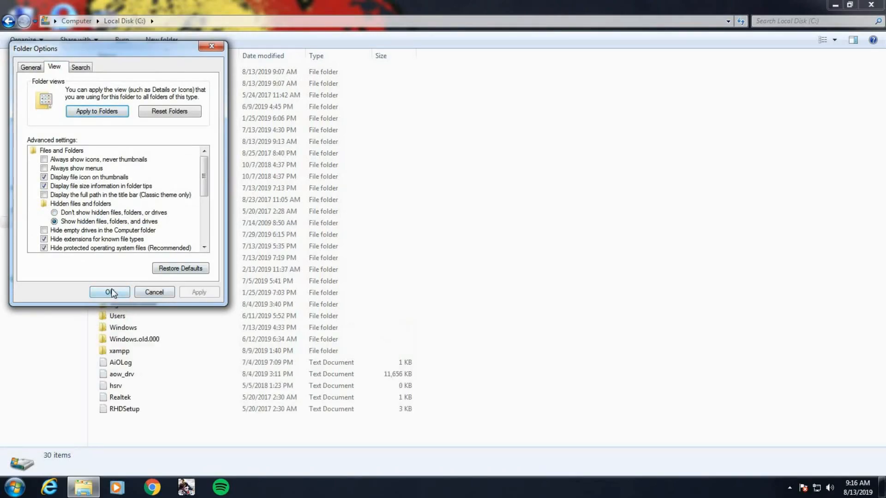
{"action": "left_click", "coordinate": [110, 292]}
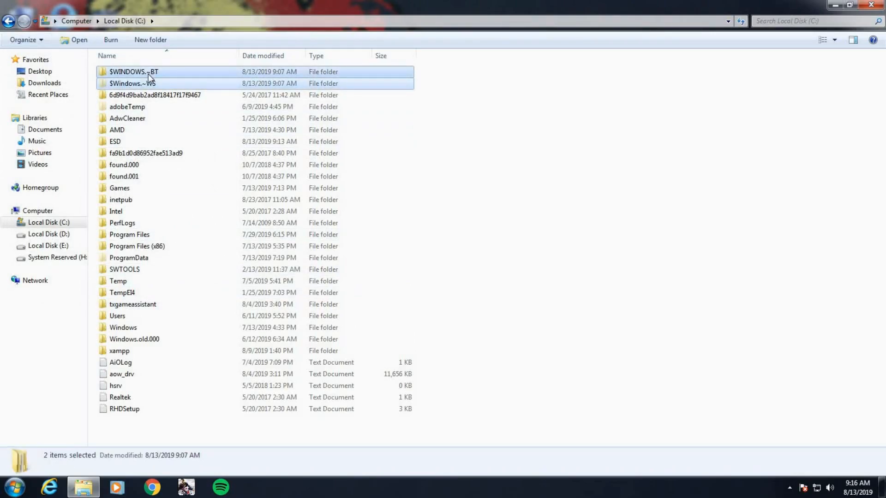
Move the $WINDOWS.~BT and $Windows.~WS folders to the Recycle Bin.
{"action": "key", "text": "Delete"}
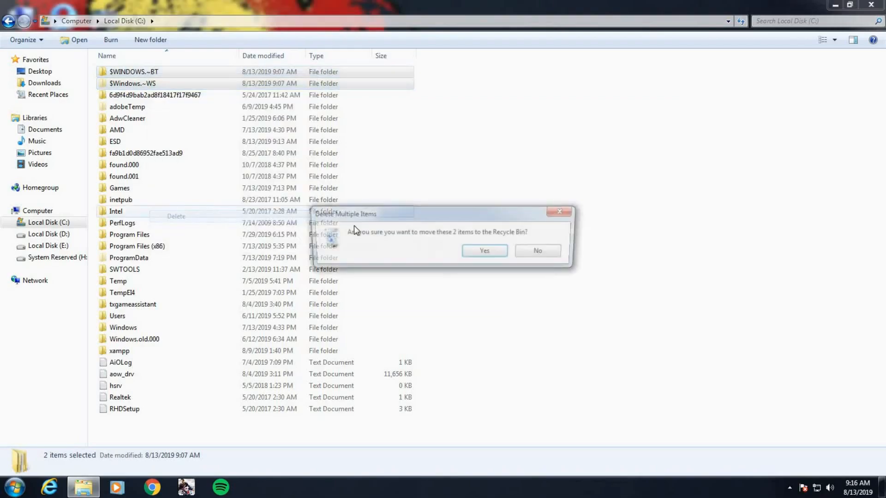
{"action": "left_click", "coordinate": [484, 250]}
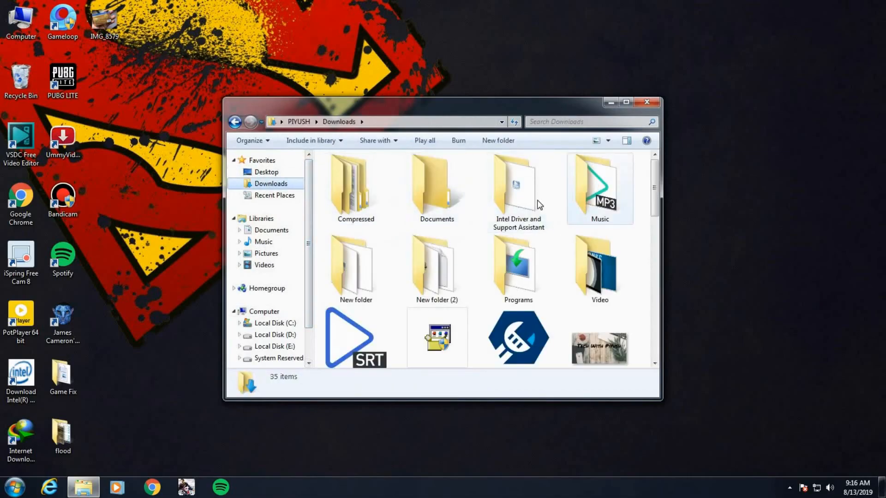
Run MediaCreationTool1903 from Downloads > Programs to start Windows 10 Setup.
{"action": "double_click", "coordinate": [517, 266]}
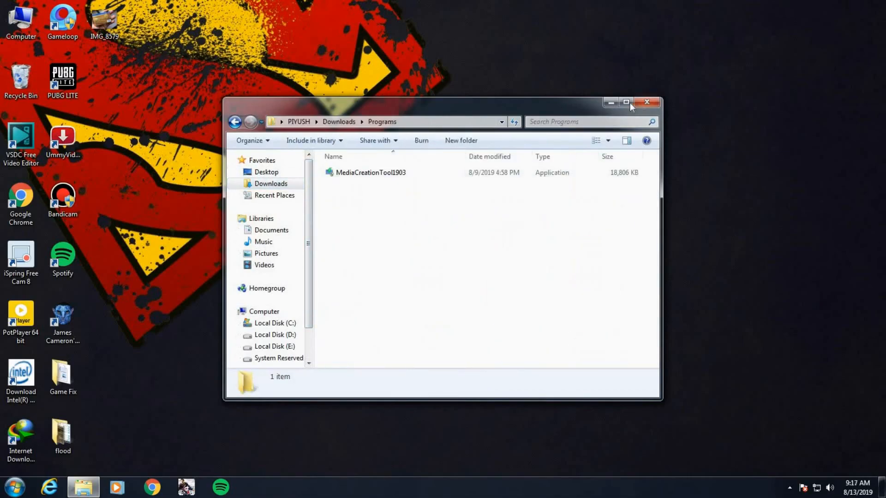
{"action": "left_click", "coordinate": [626, 103]}
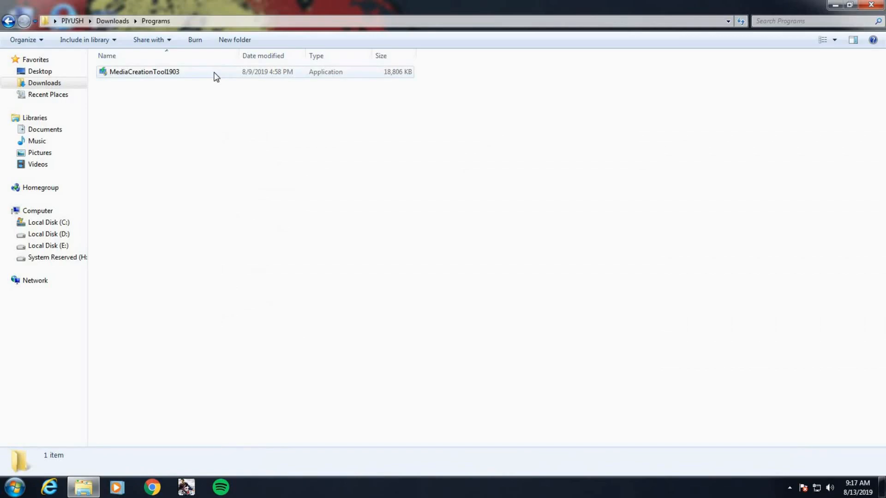
{"action": "left_click", "coordinate": [144, 72]}
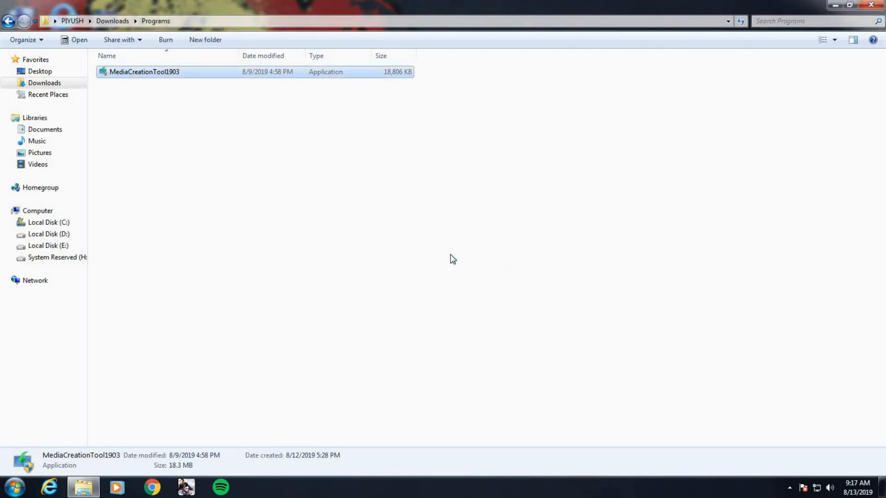
{"action": "double_click", "coordinate": [144, 72]}
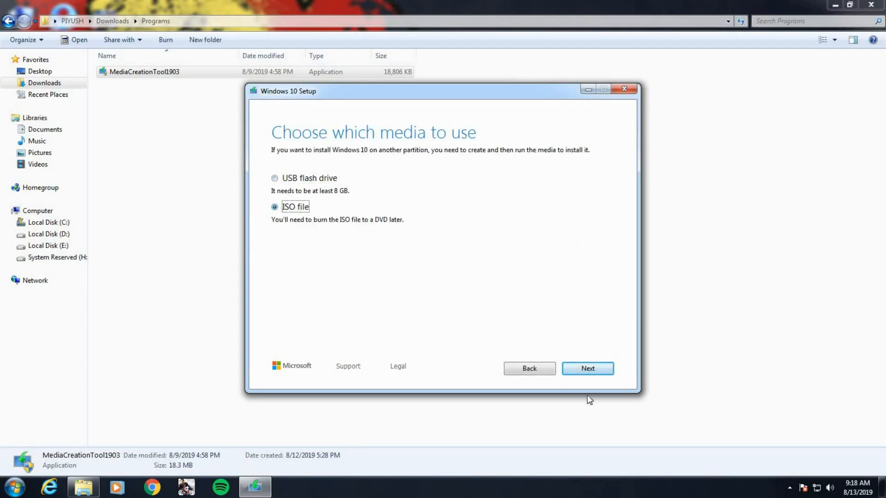
Start downloading Windows 10 into an ISO named 'Windows 10' on the Desktop.
{"action": "left_click", "coordinate": [587, 368]}
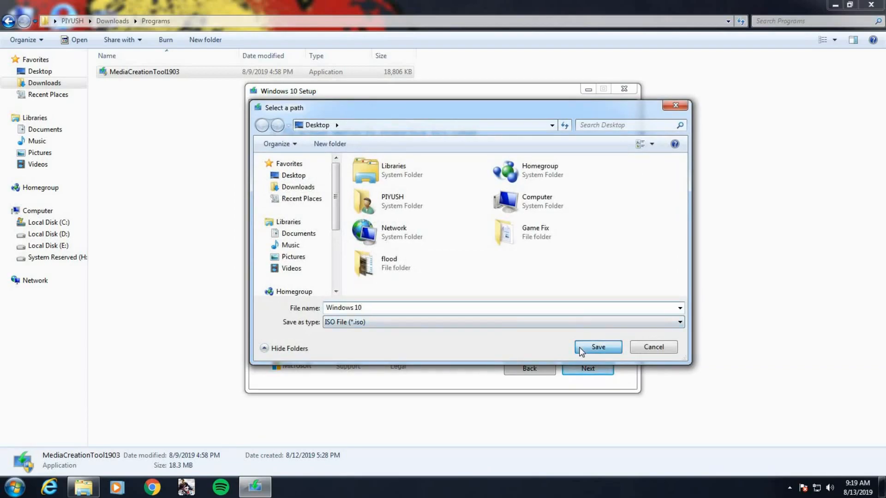
{"action": "left_click", "coordinate": [597, 347]}
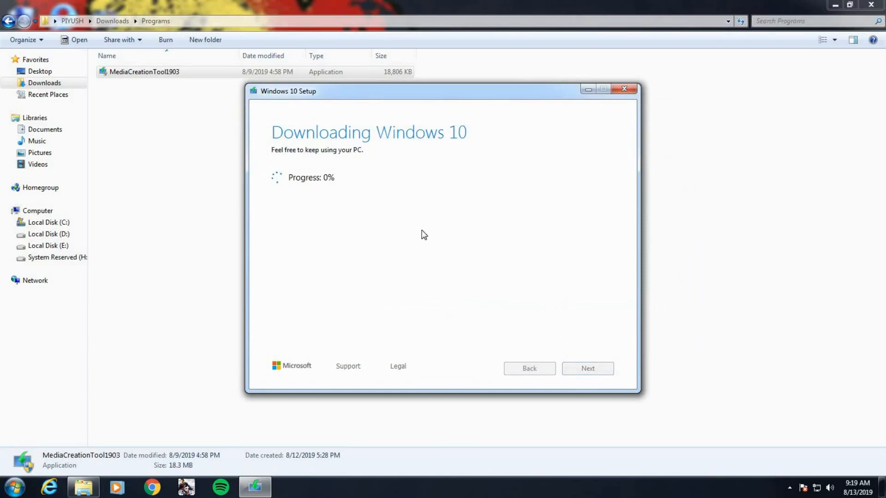